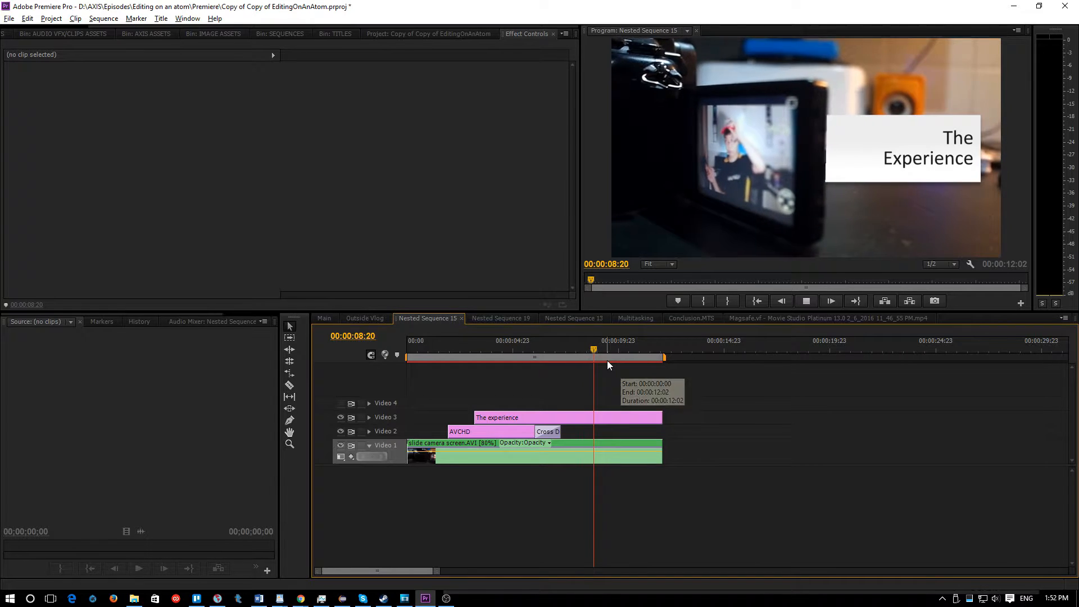
# Step: Zoom the Program monitor to 100% to inspect the title card's hard edge
pyautogui.click(657, 263)
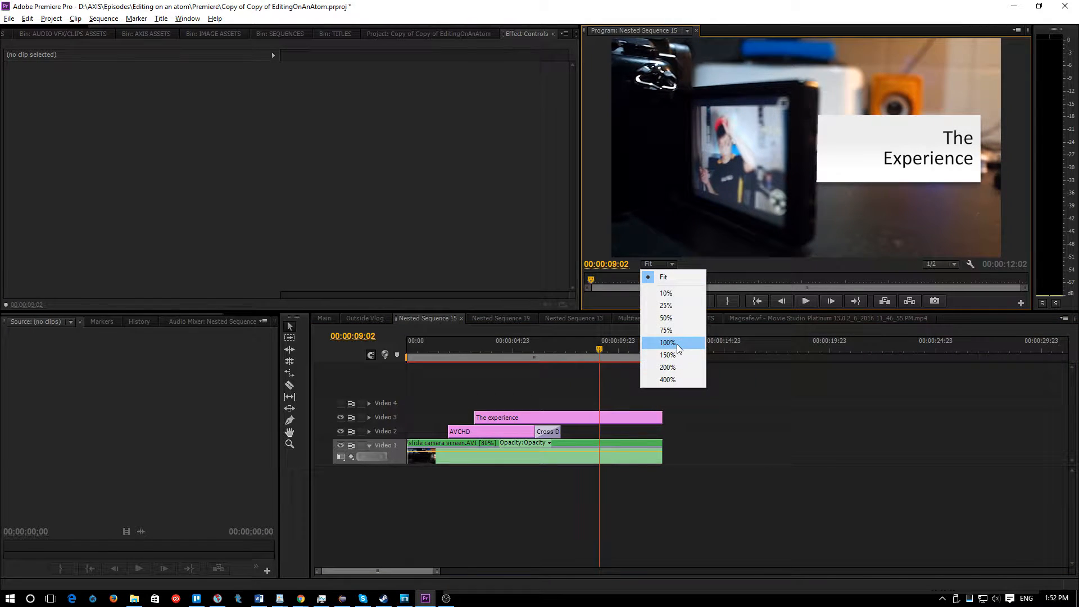
pyautogui.click(666, 342)
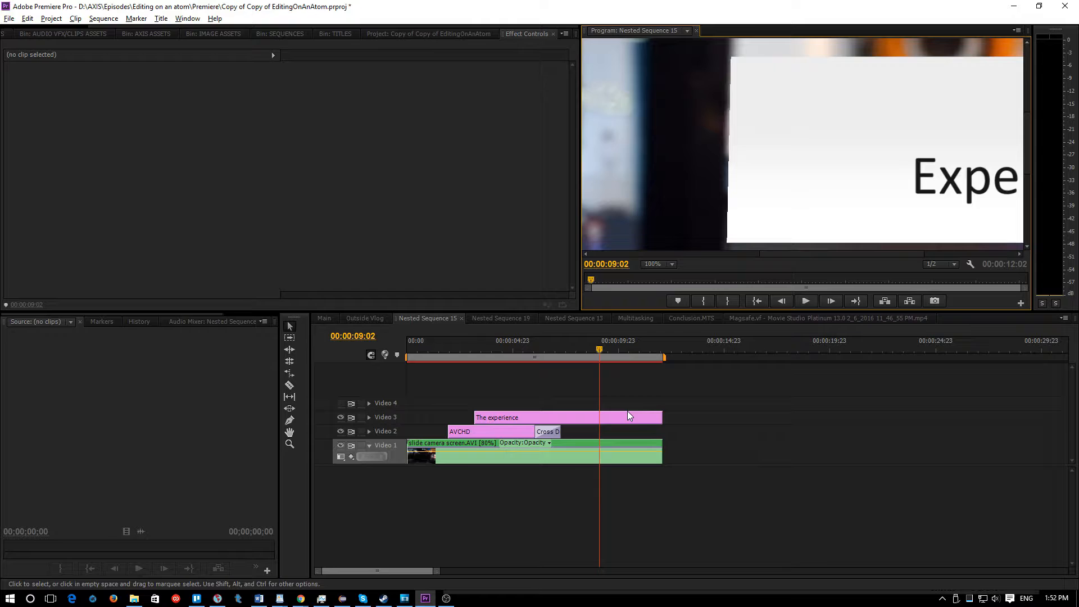
pyautogui.click(657, 263)
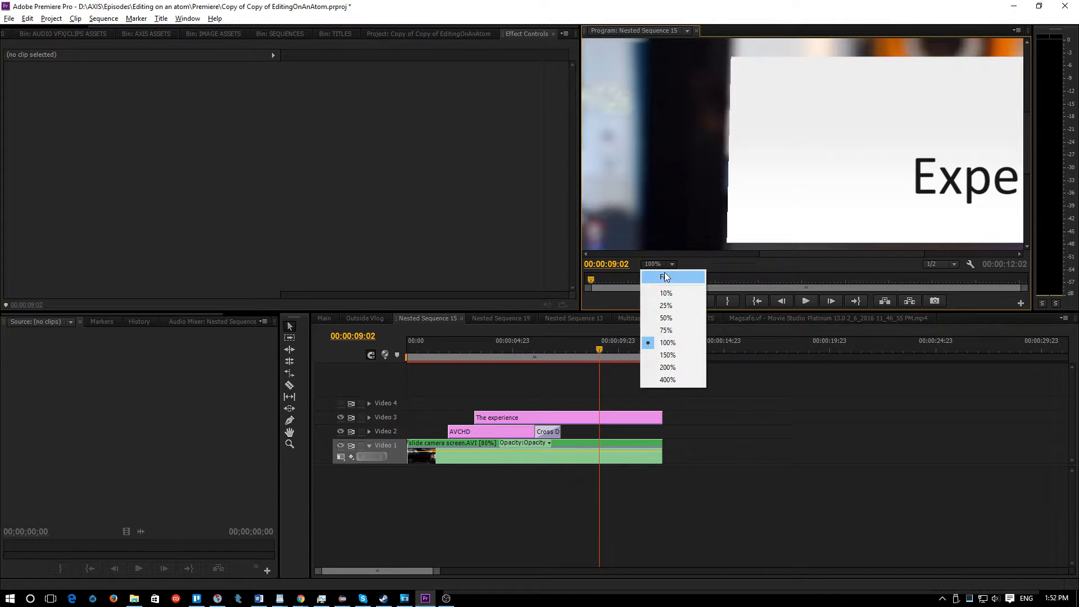
# Step: Fit the preview, try and remove Edge Feather, then show the Image Assets bin
pyautogui.click(664, 277)
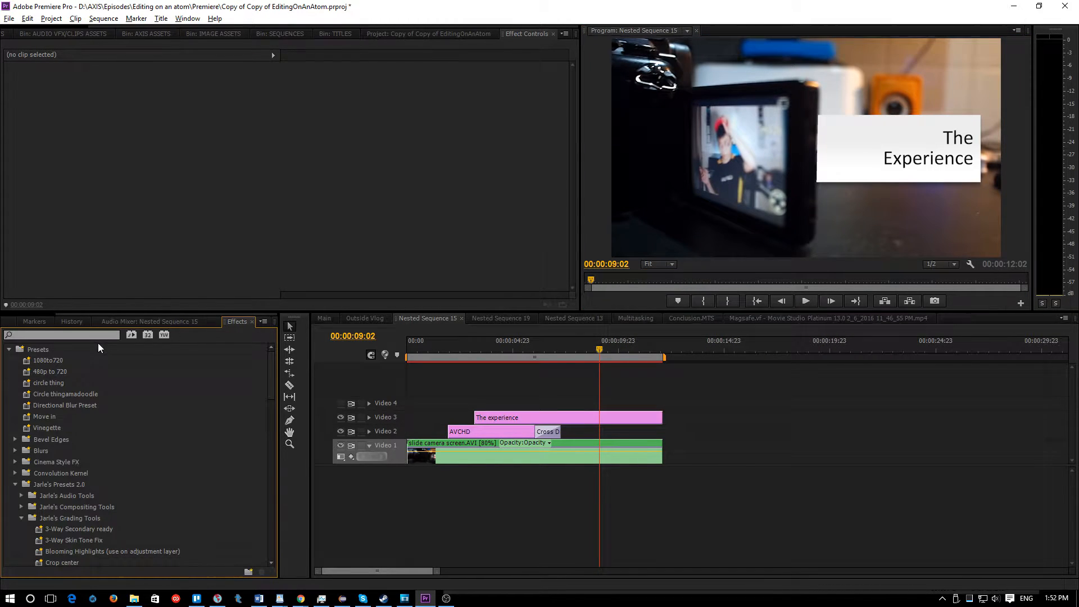
pyautogui.click(60, 335)
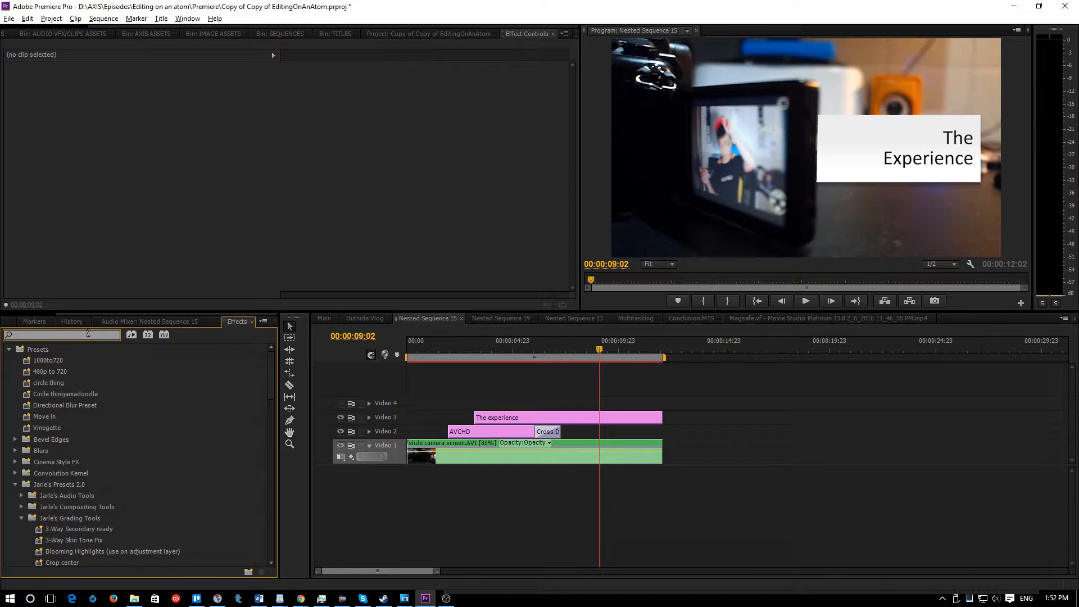
pyautogui.write('feather')
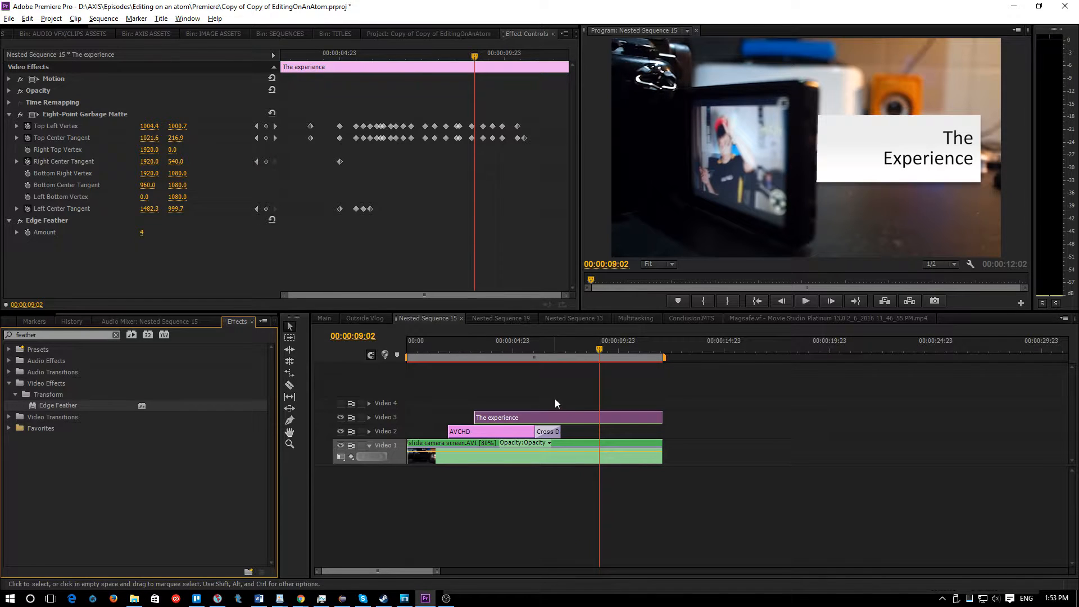
pyautogui.moveTo(628, 255)
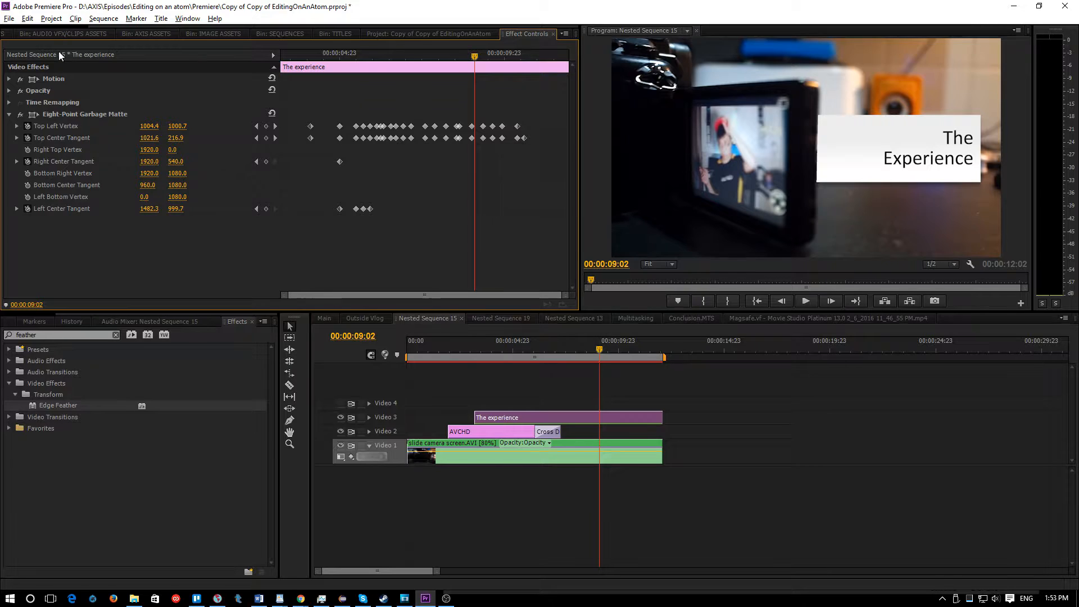
pyautogui.click(214, 33)
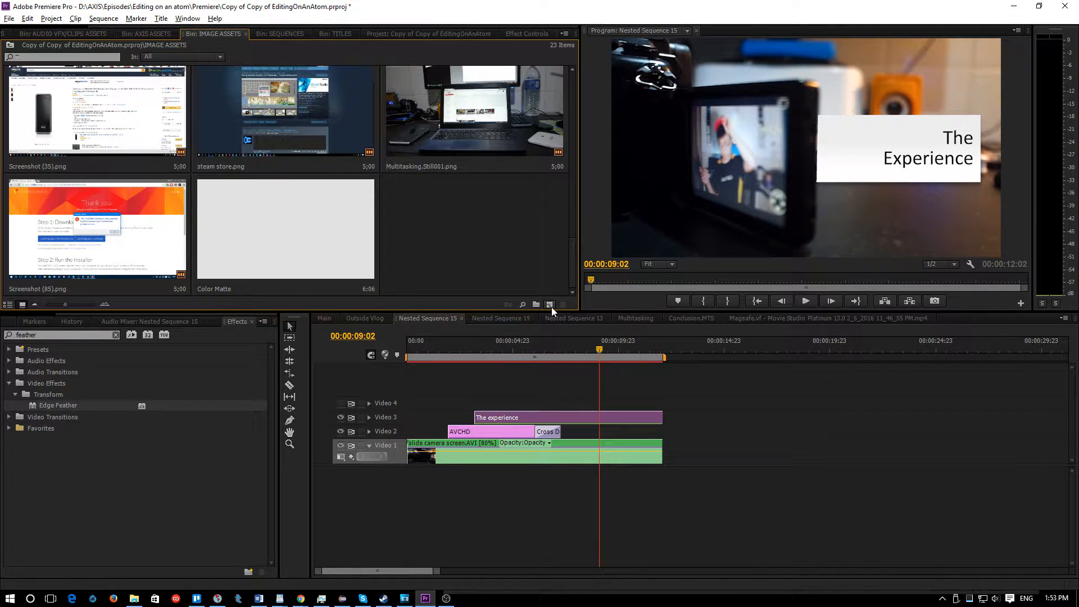
# Step: Create a Color Matte and place it on Video 4 above The experience clip
pyautogui.click(549, 304)
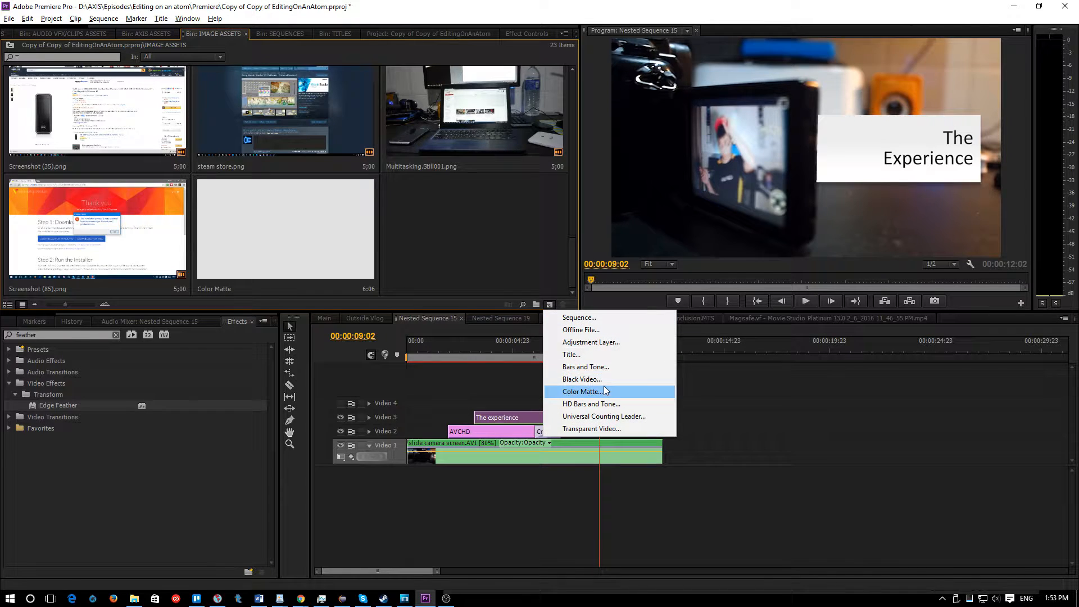
pyautogui.moveTo(600, 379)
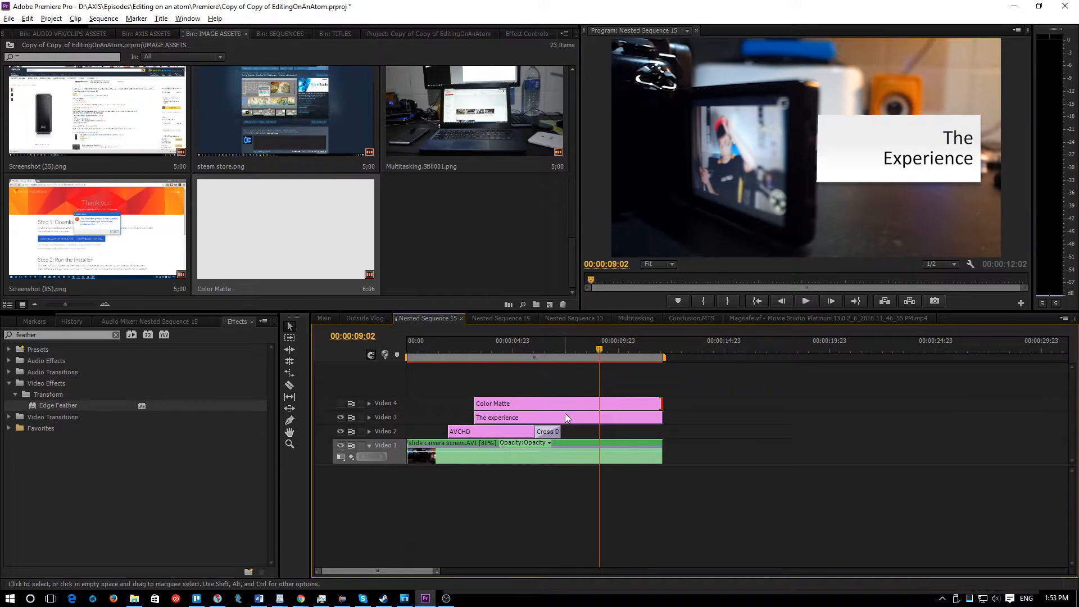
pyautogui.click(516, 416)
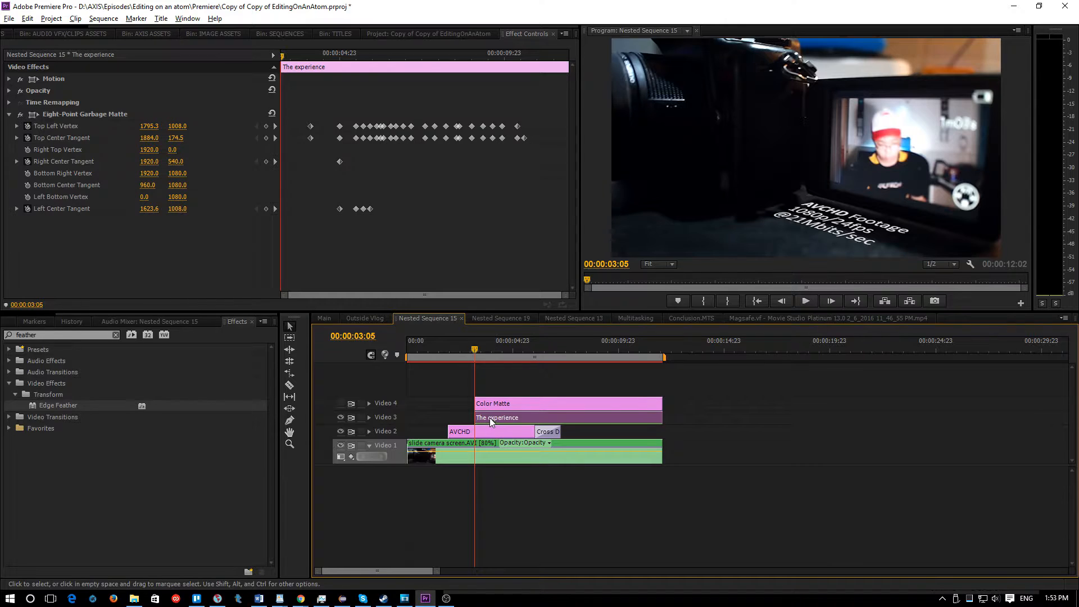
# Step: Paste The experience clip's garbage matte onto Color Matte and enable Video 4 output
pyautogui.click(84, 113)
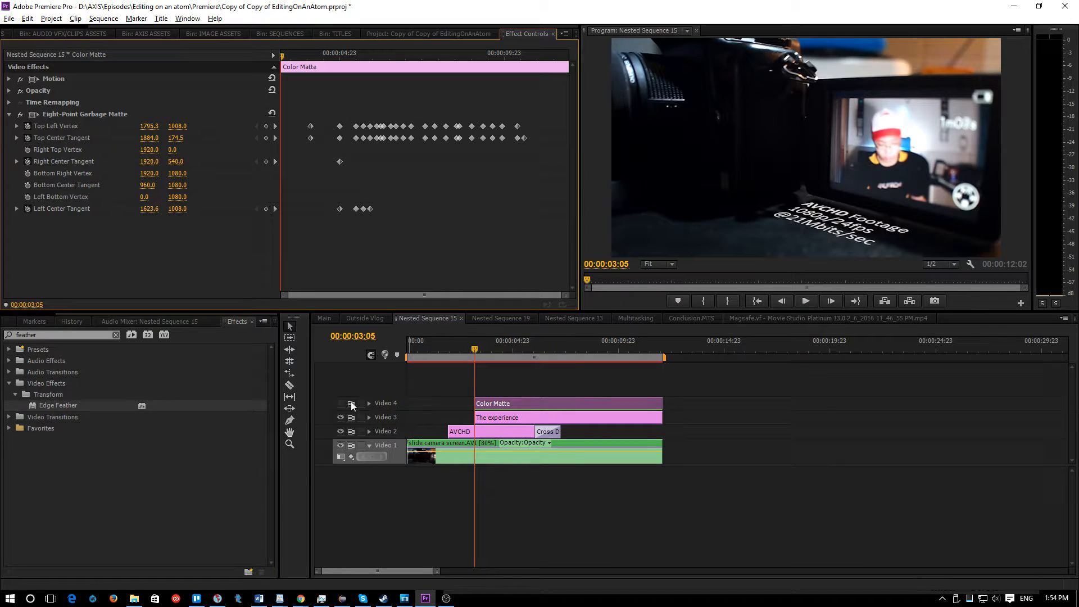
pyautogui.click(474, 350)
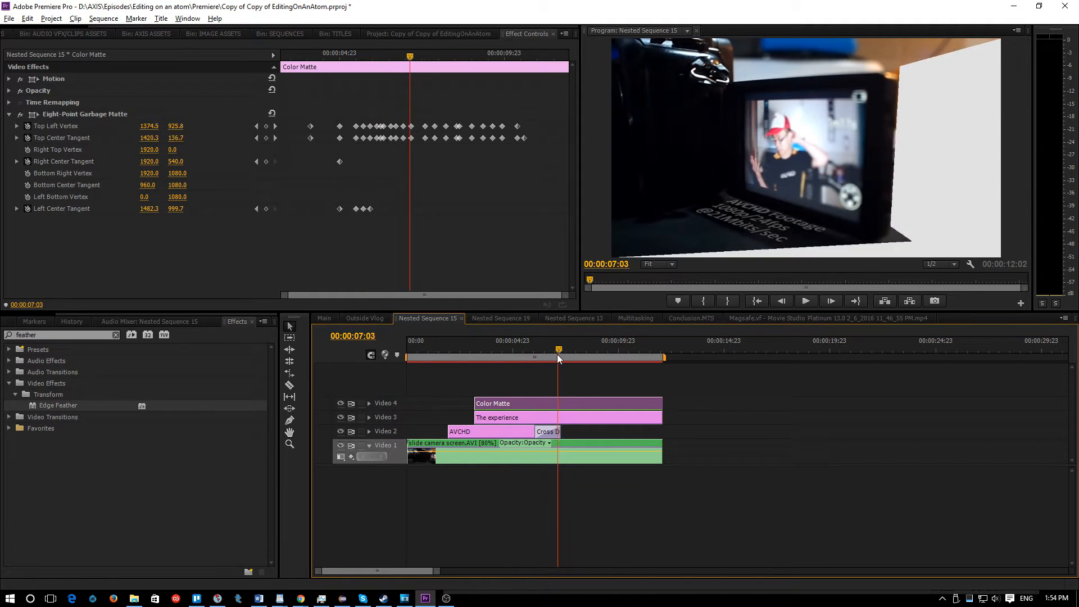
pyautogui.click(632, 358)
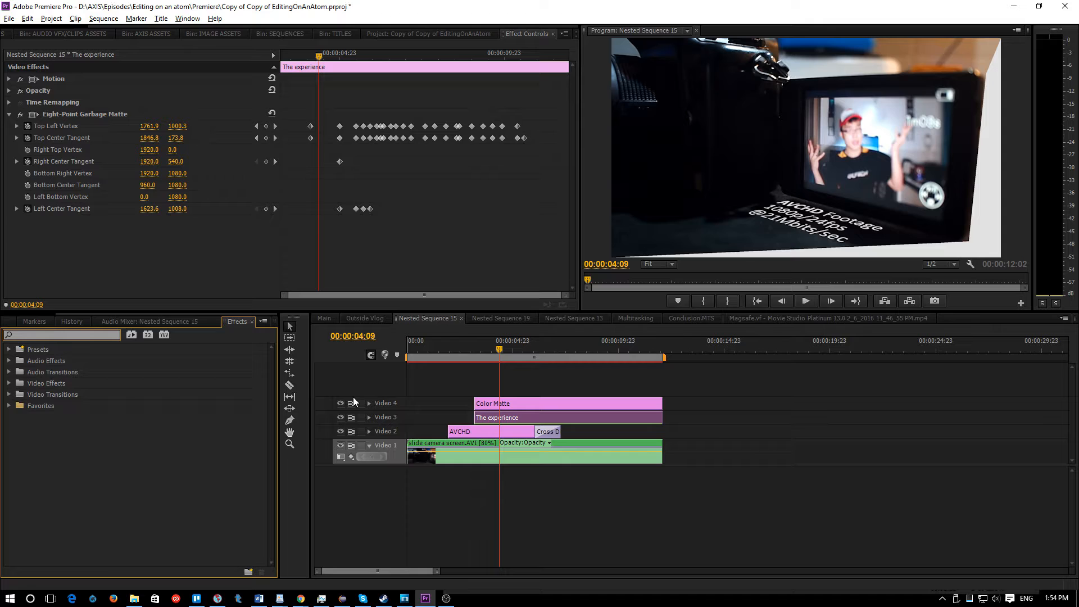
# Step: Apply Track Matte Key to The experience clip with Matte set to Video 4
pyautogui.write('t')
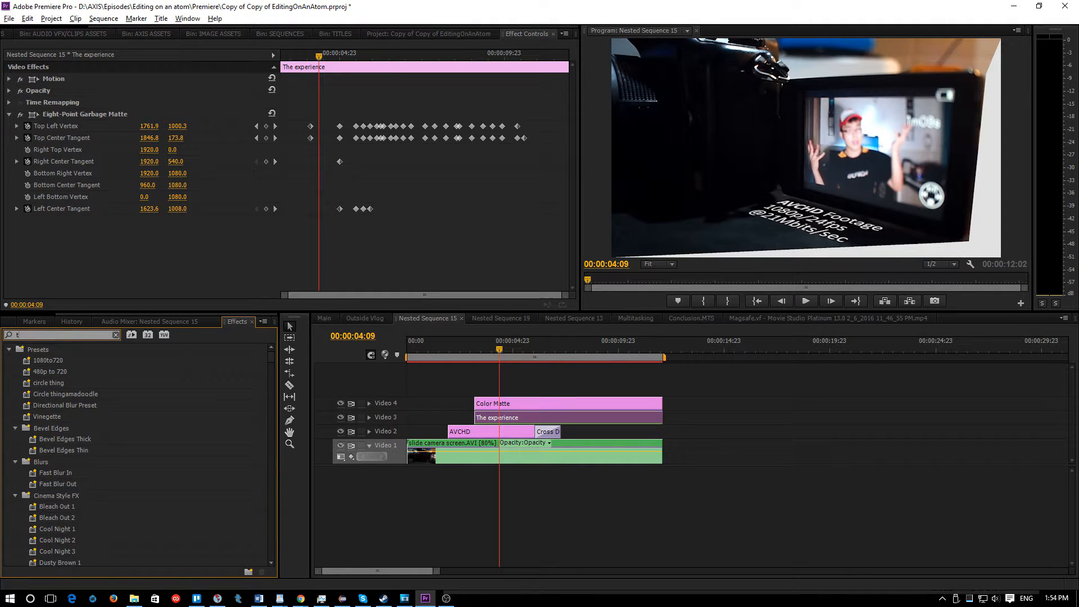
pyautogui.write('track')
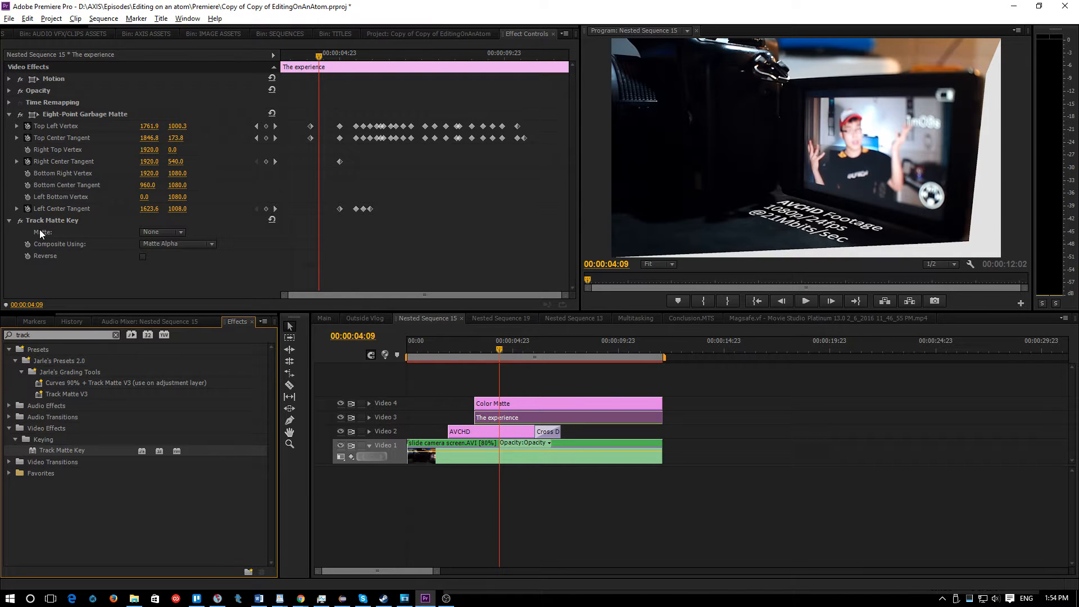
pyautogui.click(162, 231)
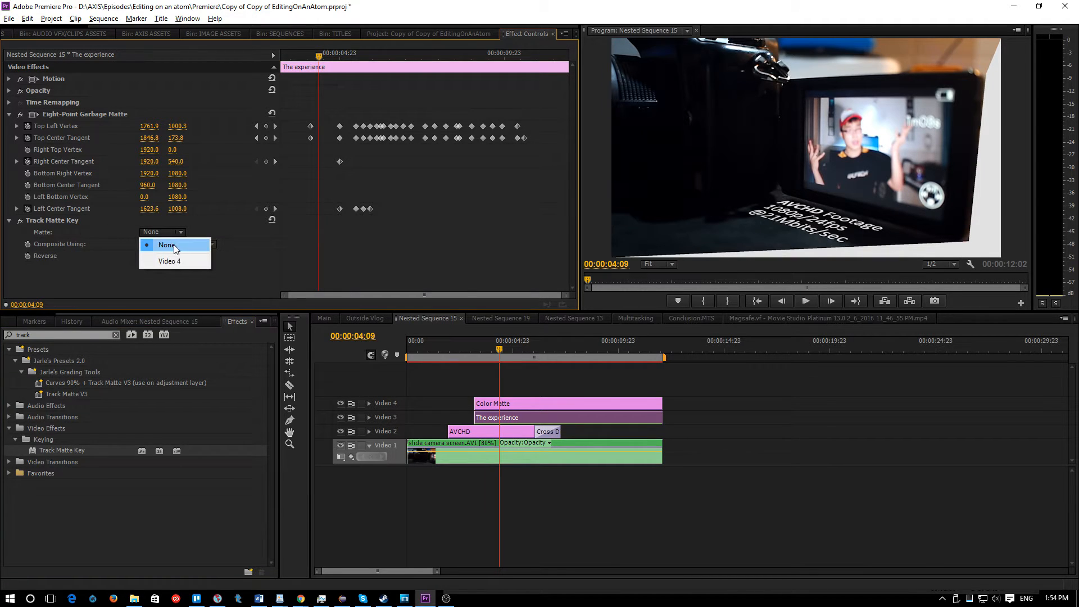
pyautogui.click(169, 260)
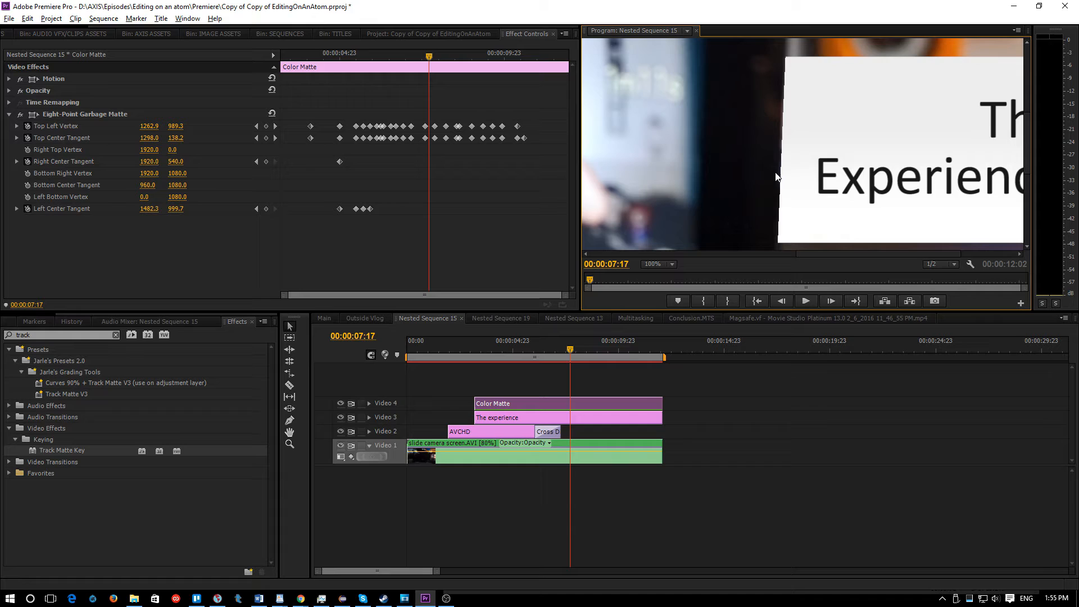
pyautogui.moveTo(781, 199)
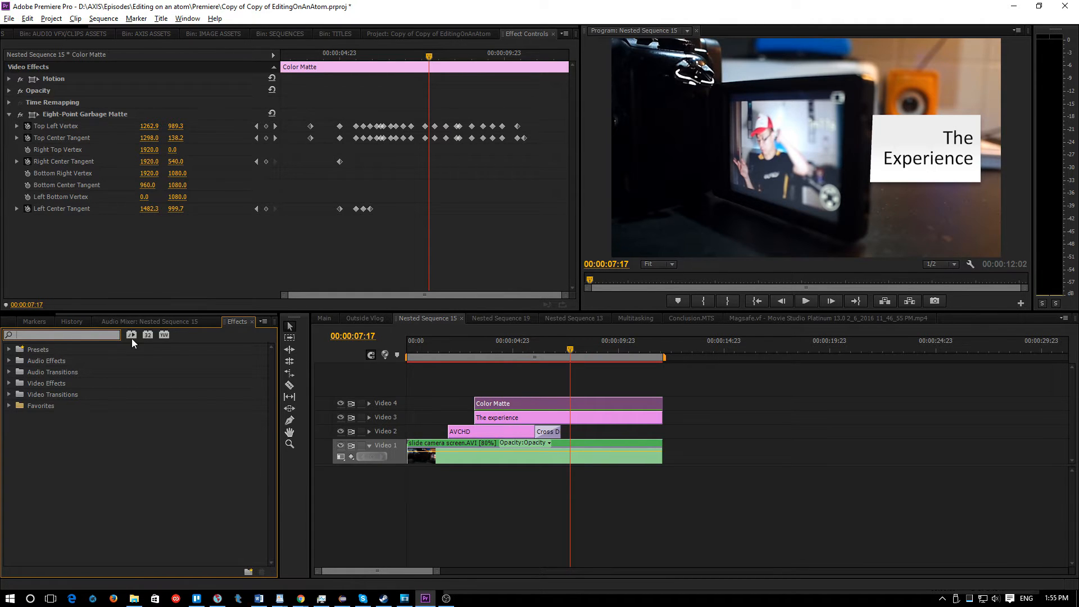
# Step: Apply Fast Blur at blurriness 9.0 to Color Matte, checking at 100% zoom
pyautogui.write('fast')
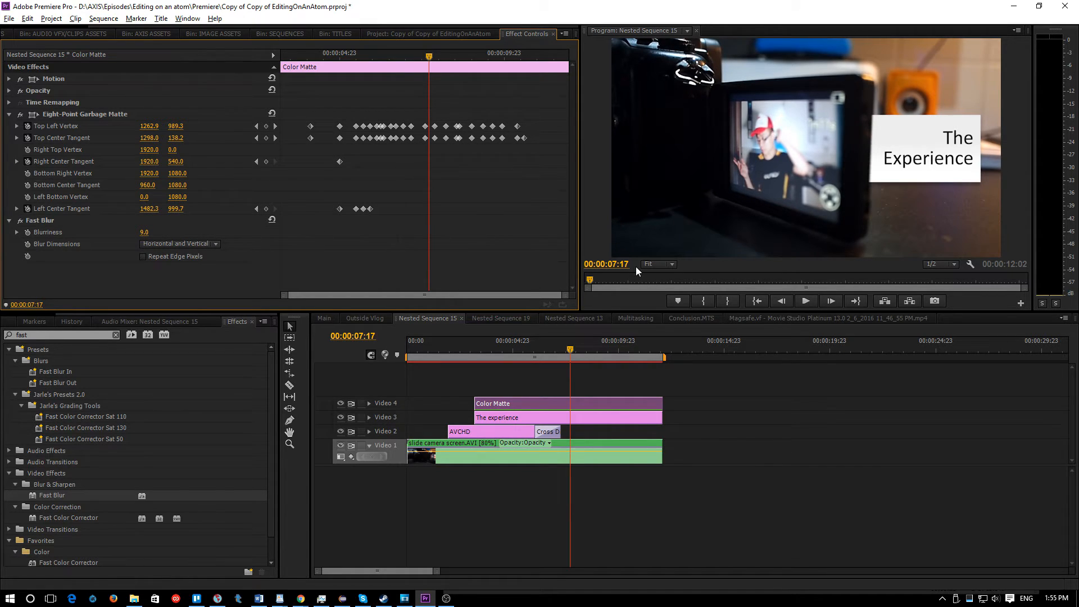
pyautogui.click(656, 263)
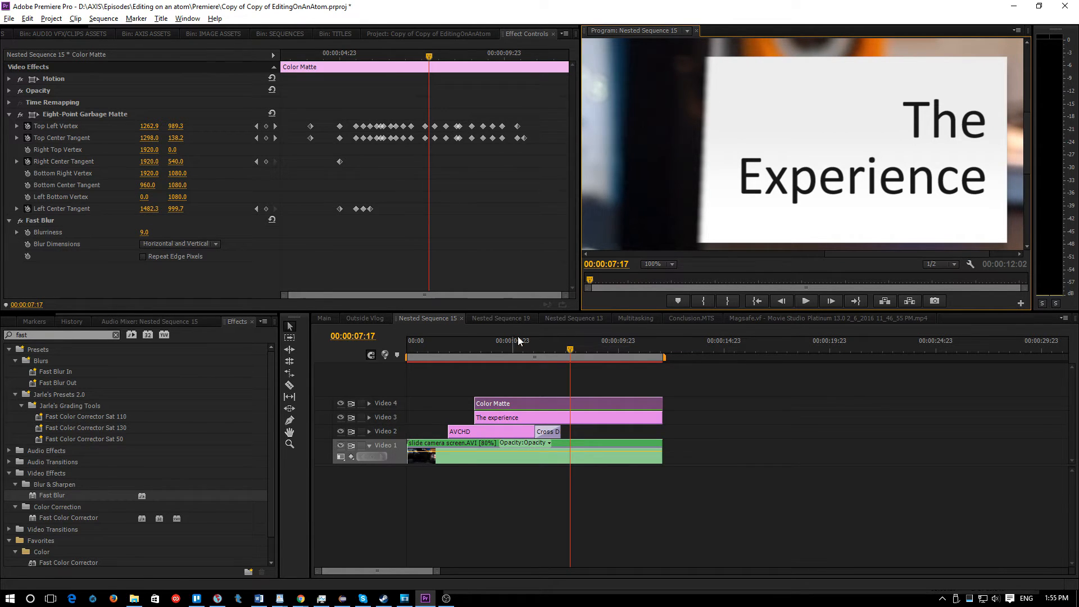
pyautogui.click(582, 340)
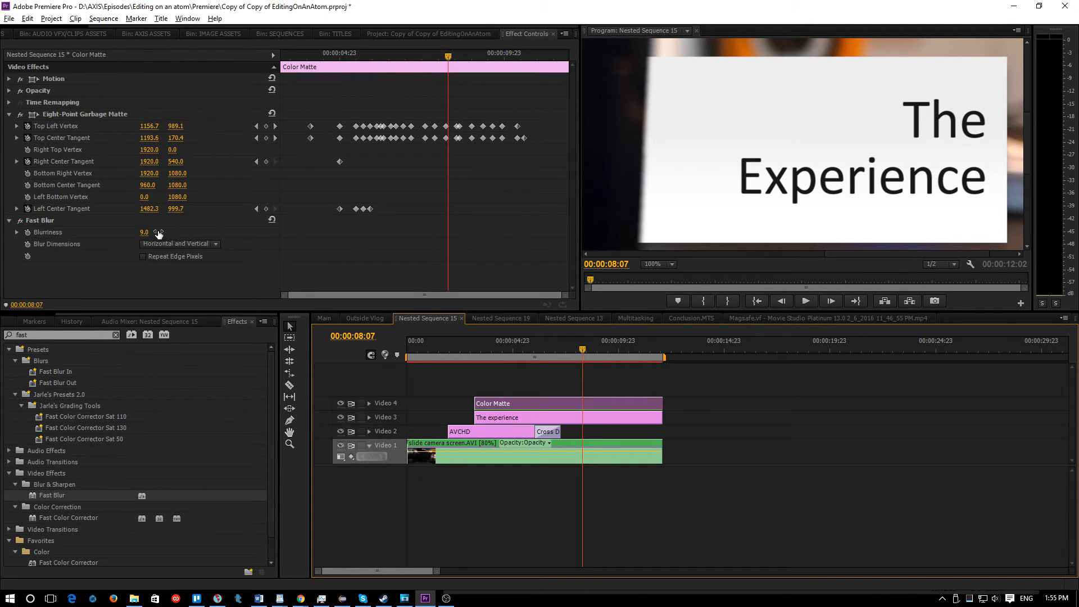
pyautogui.moveTo(143, 232); pyautogui.dragTo(148, 232)
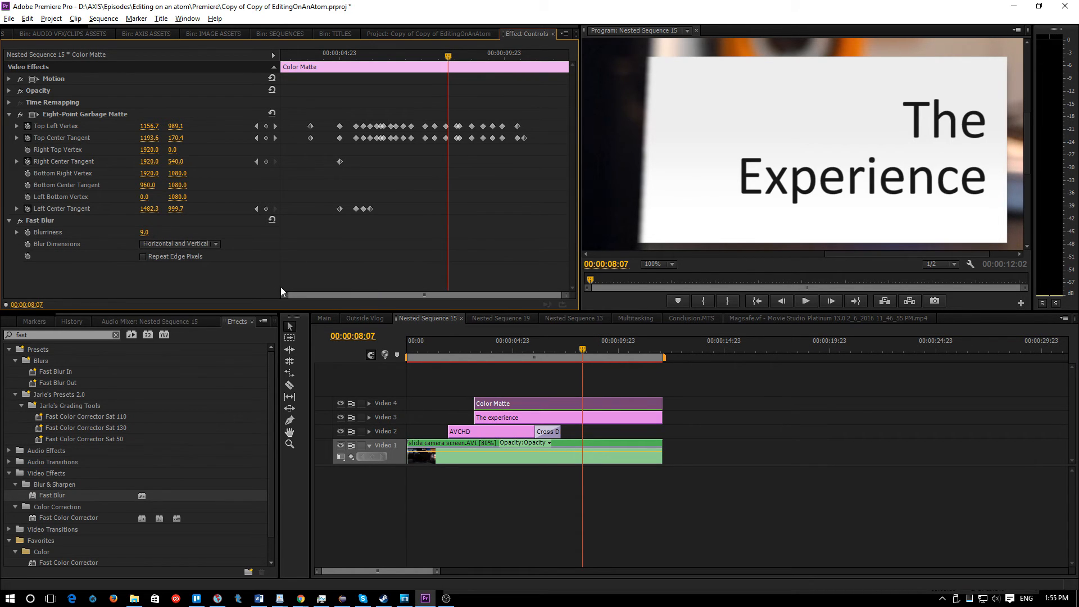
# Step: Set the preview zoom to Fit and move the playhead into the title card
pyautogui.click(656, 264)
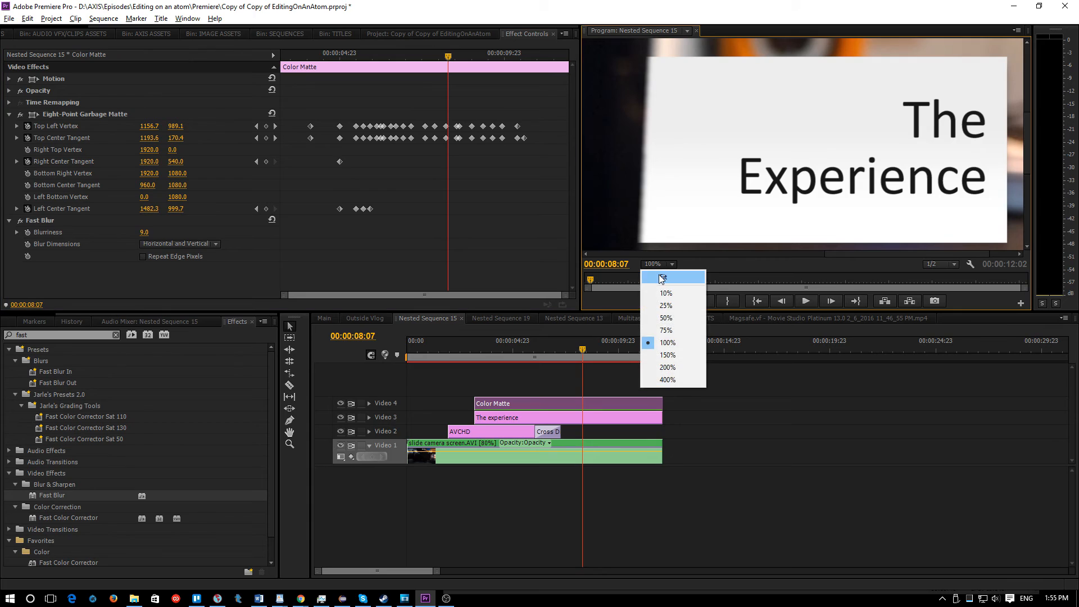
pyautogui.click(662, 276)
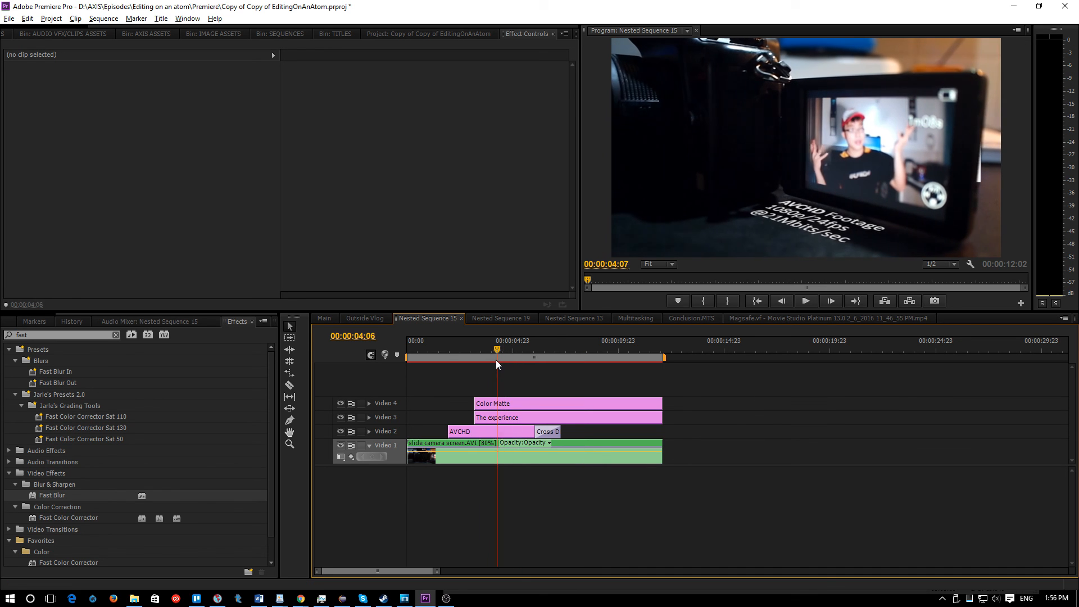
pyautogui.click(604, 350)
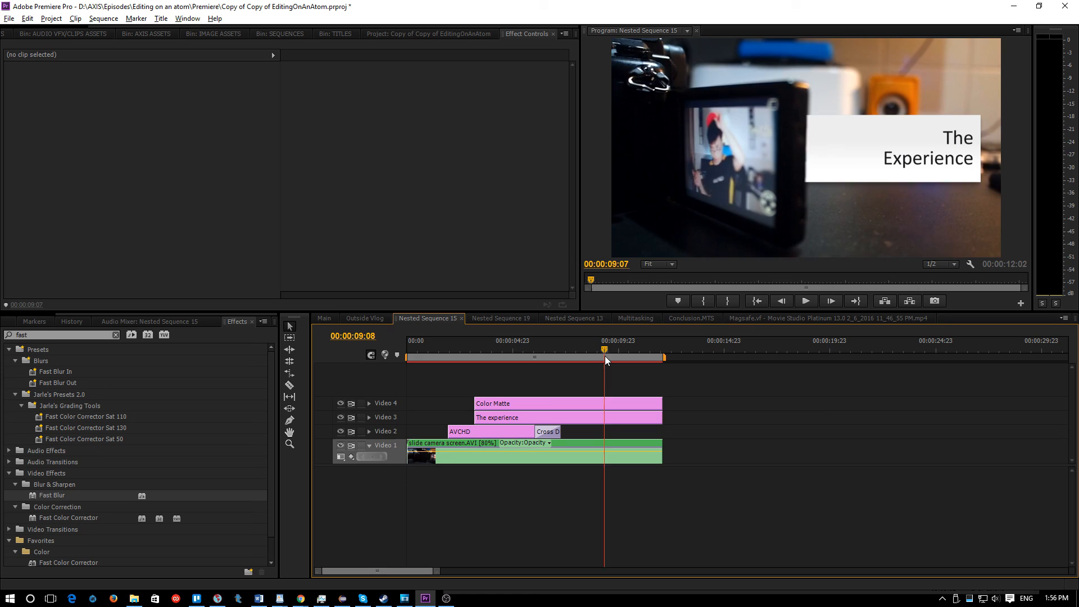